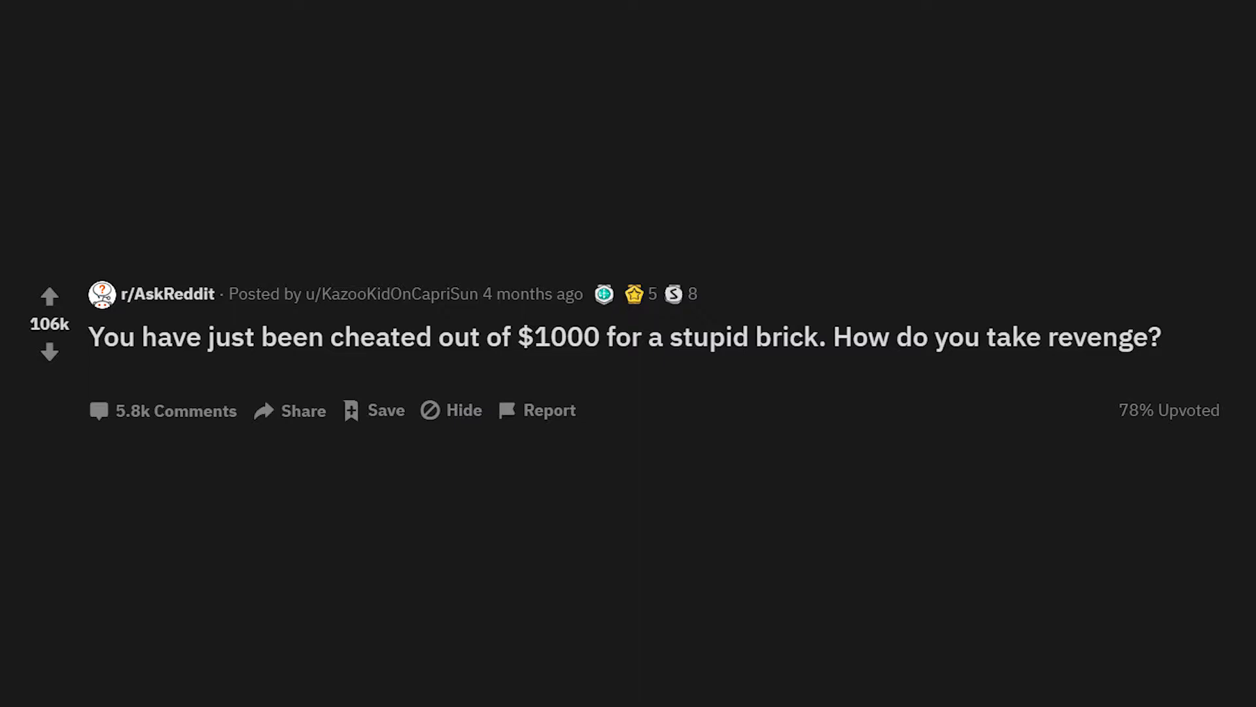
pyautogui.scroll(-3)
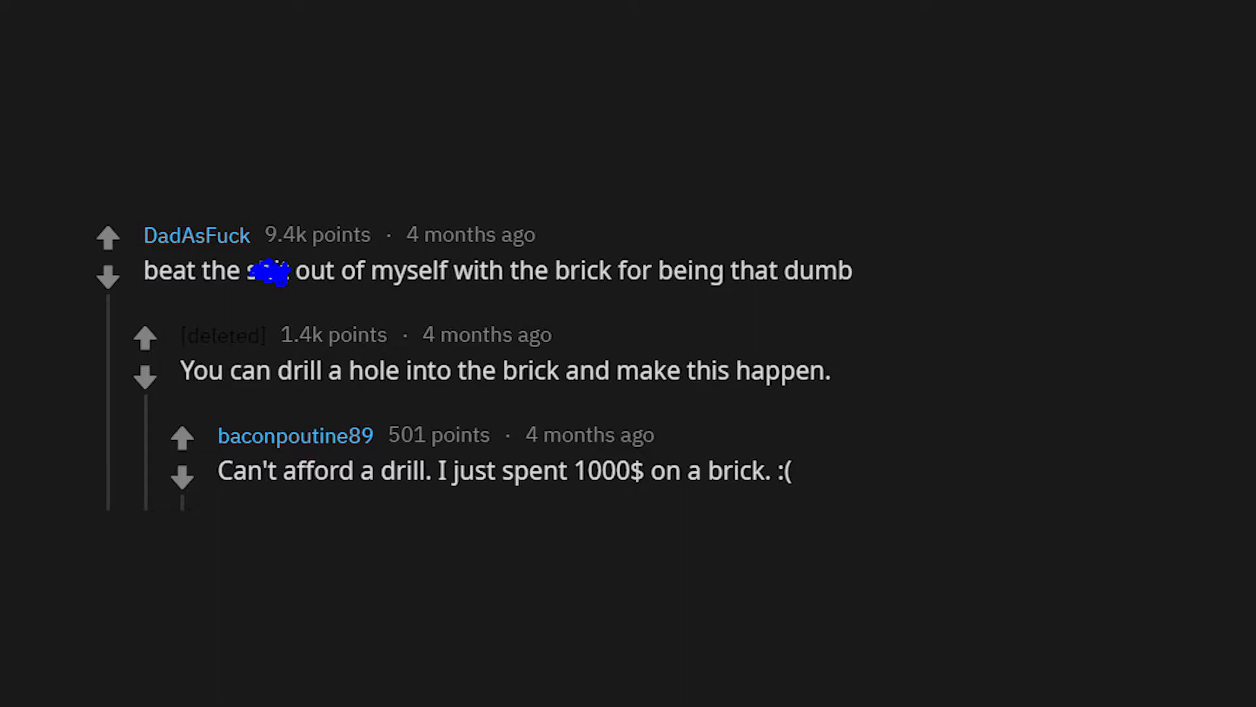
pyautogui.scroll(-3)
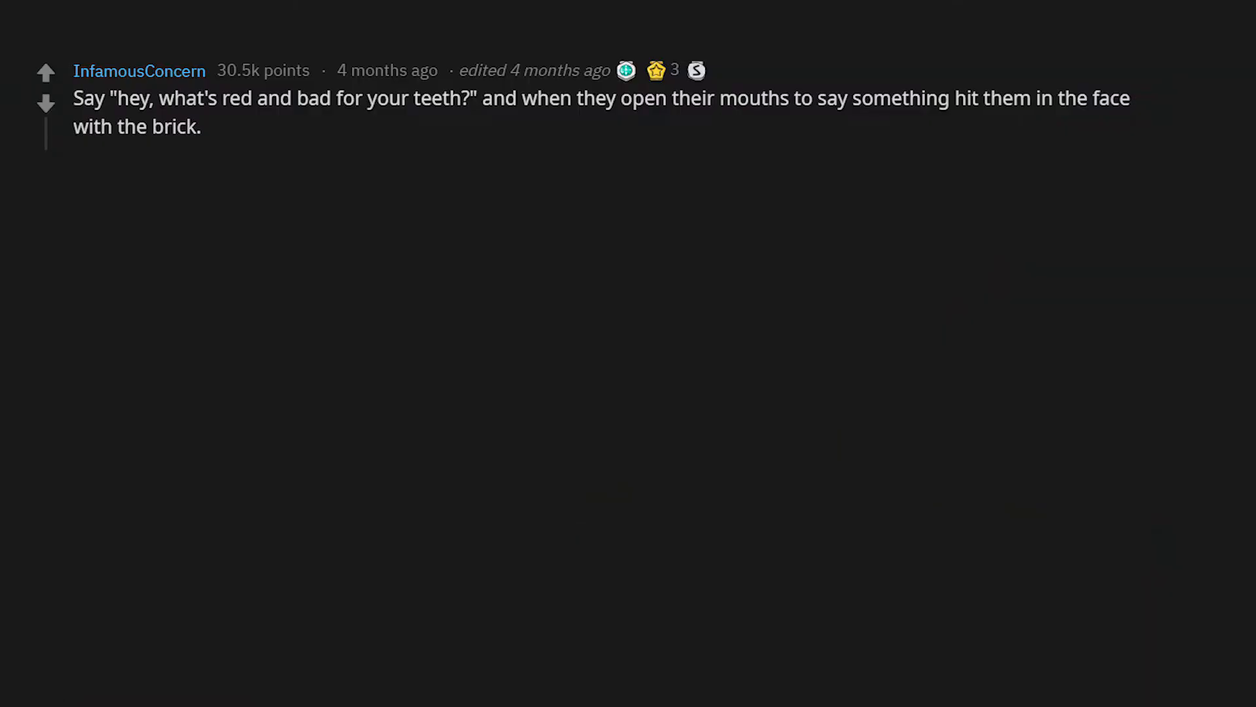